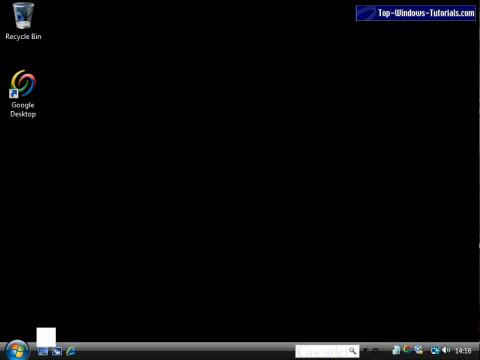
- Open the Windows Vista Start menu from the Start orb
{"action": "left_click", "coordinate": [12, 345]}
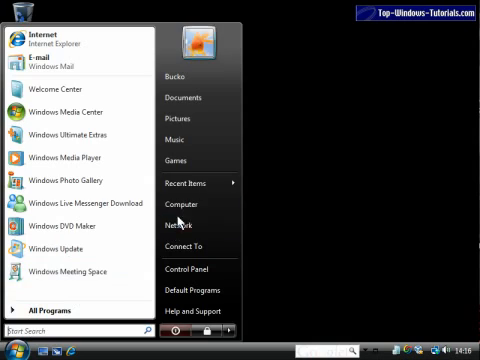
- Open Computer from the Start menu to view drive C:, floppy and CD drives
{"action": "left_click", "coordinate": [196, 203]}
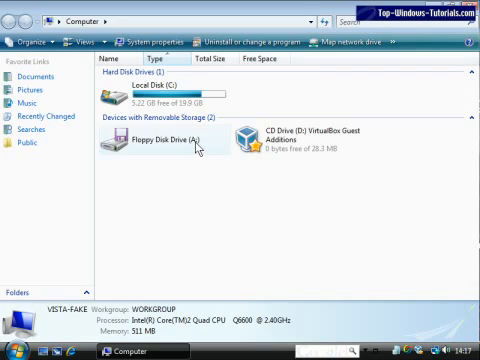
{"action": "mouse_move", "coordinate": [195, 179]}
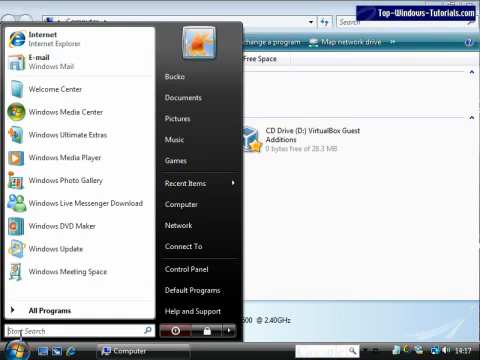
- Search for cmd and request to run it as administrator
{"action": "type", "text": "cmd"}
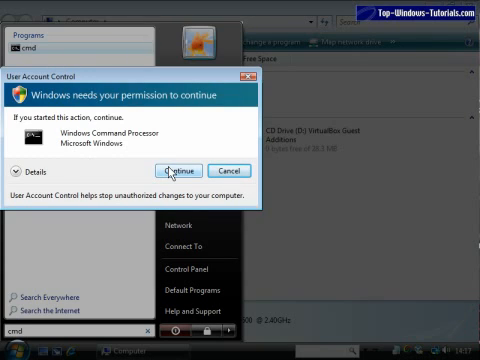
{"action": "mouse_move", "coordinate": [175, 171]}
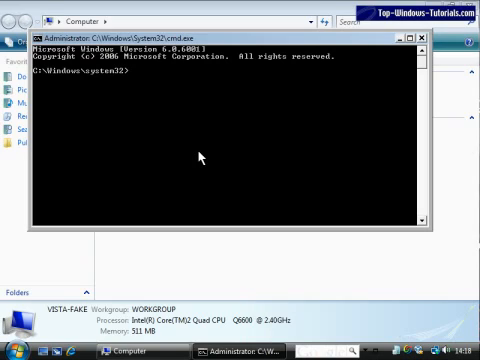
- Enter the command chkdsk c: /f at the elevated prompt
{"action": "type", "text": "ch"}
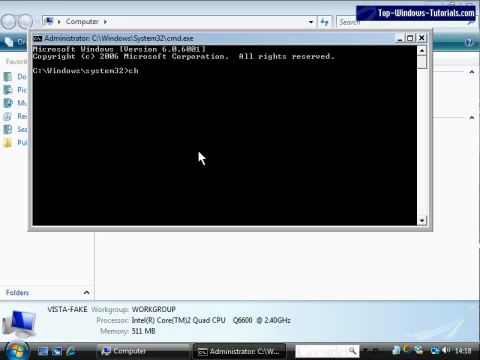
{"action": "type", "text": "kdsk"}
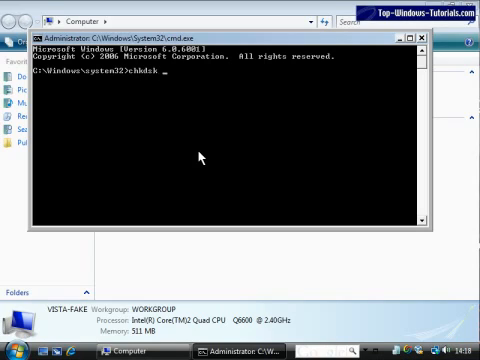
{"action": "type", "text": "c:"}
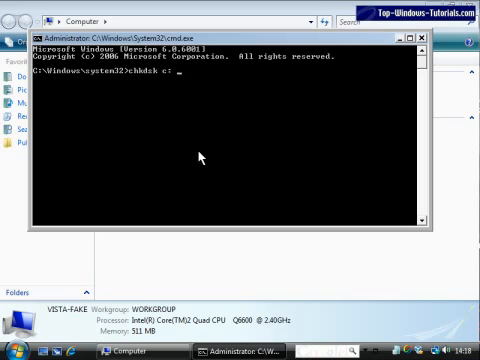
{"action": "type", "text": "/f"}
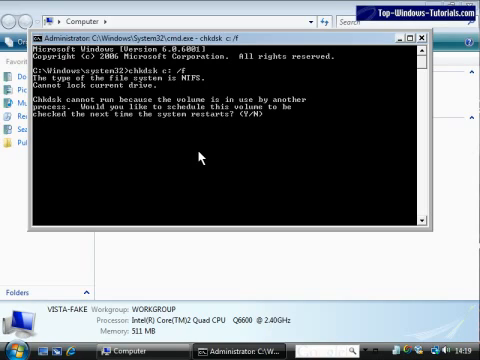
- Answer y to schedule the C: check at restart, then type exit
{"action": "type", "text": "y"}
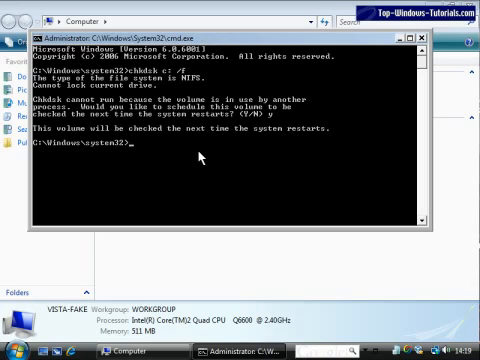
{"action": "type", "text": "exit"}
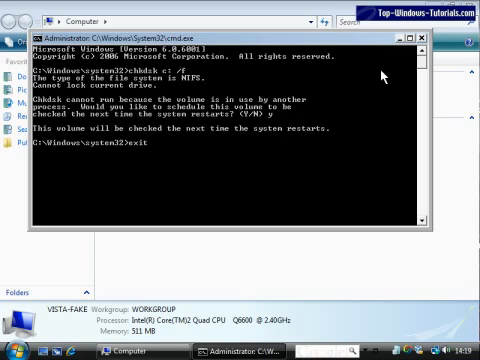
{"action": "mouse_move", "coordinate": [291, 140]}
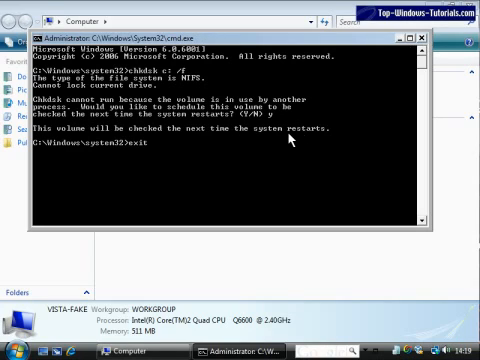